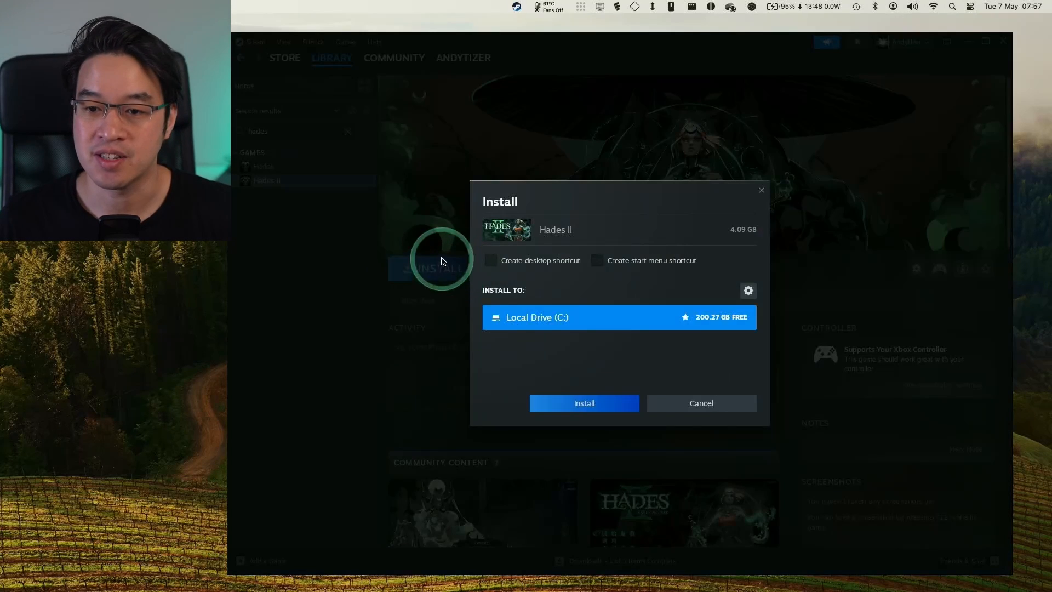
Confirm the Hades II install to the local drive so its 3.4 GB download begins.
click(583, 403)
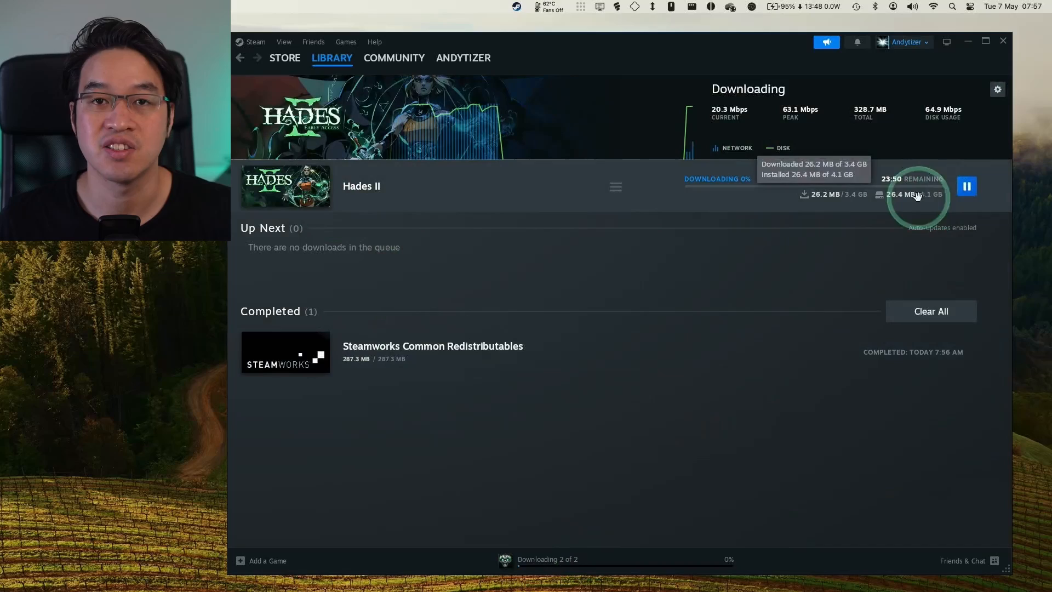